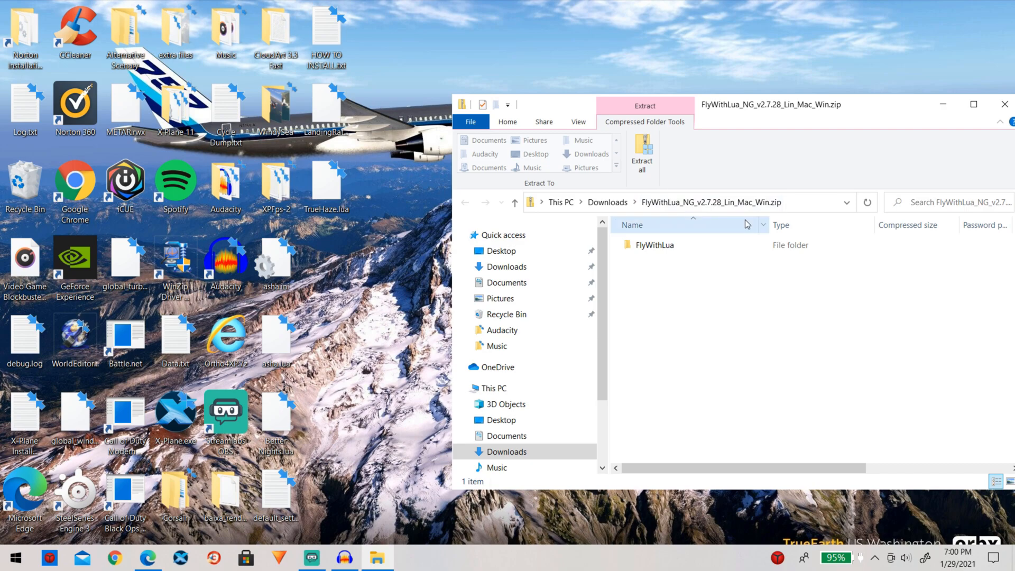
# - Copy the FlyWithLua folder from the downloaded zip onto the desktop and close the archive
pyautogui.moveTo(653, 244); pyautogui.dragTo(577, 52)
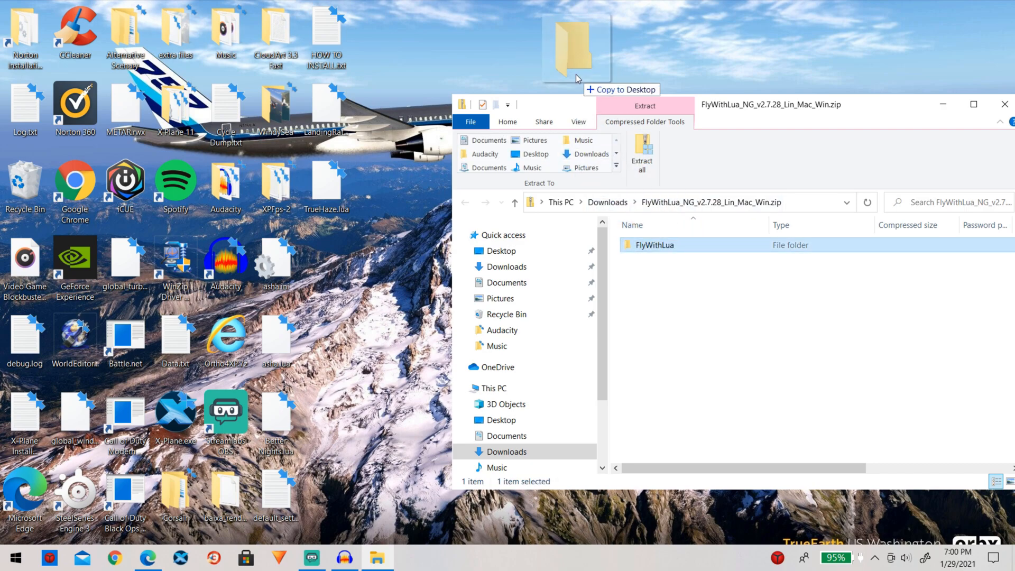
pyautogui.click(575, 52)
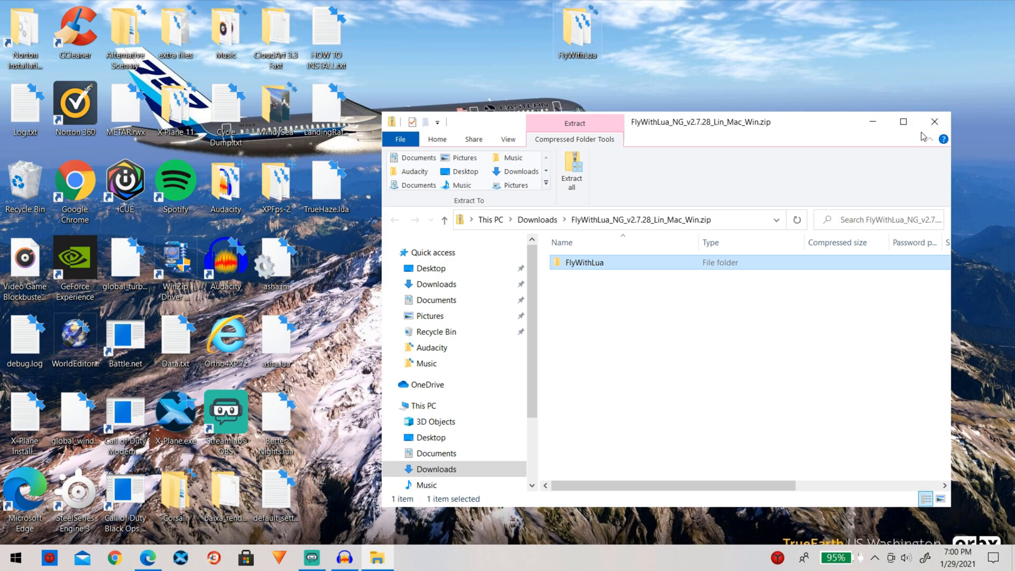
pyautogui.moveTo(934, 122)
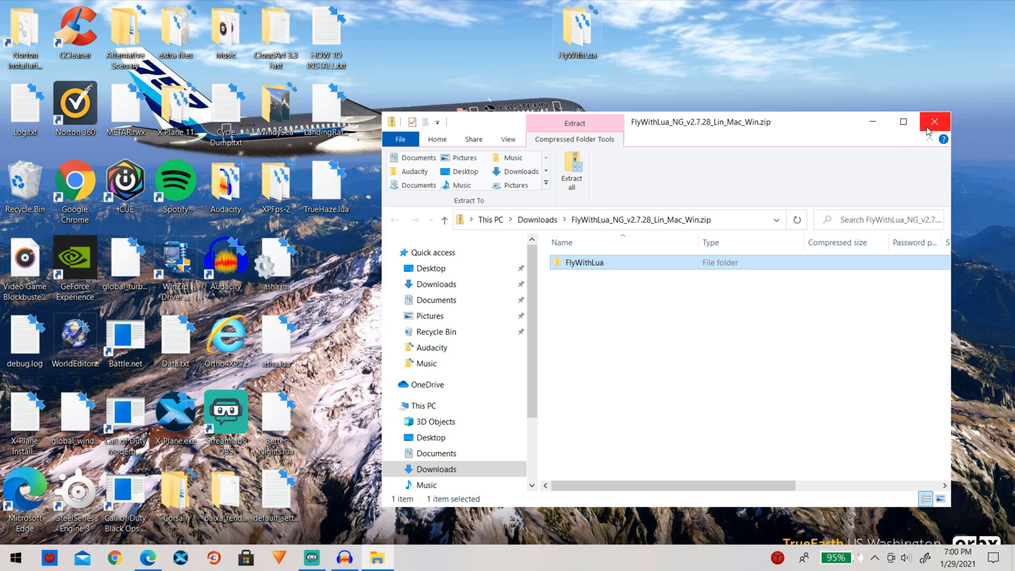
pyautogui.click(934, 121)
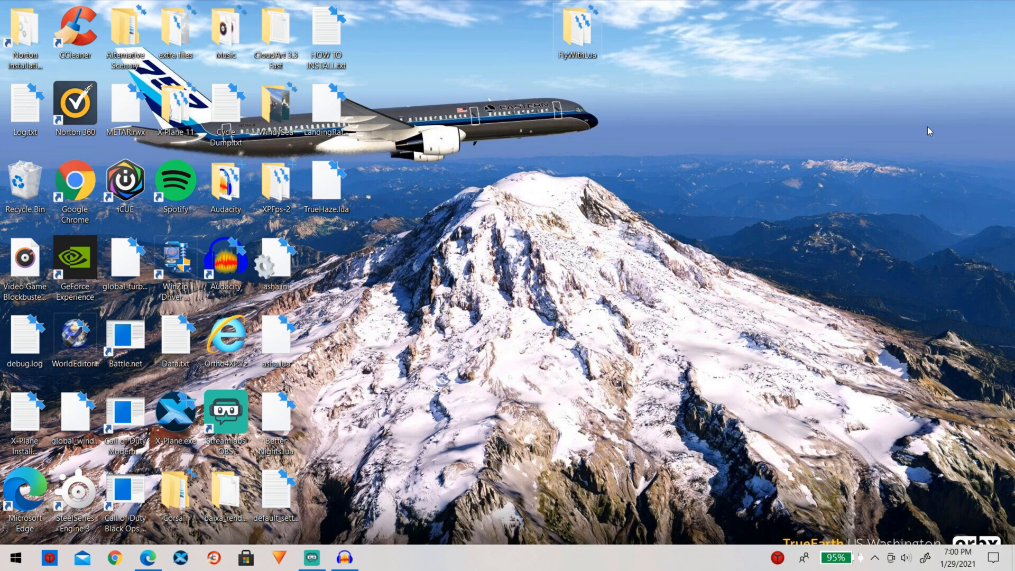
# - Place FlyWithLua in X Plane 11's Resources plugins folder and reach its Scripts folder
pyautogui.doubleClick(174, 107)
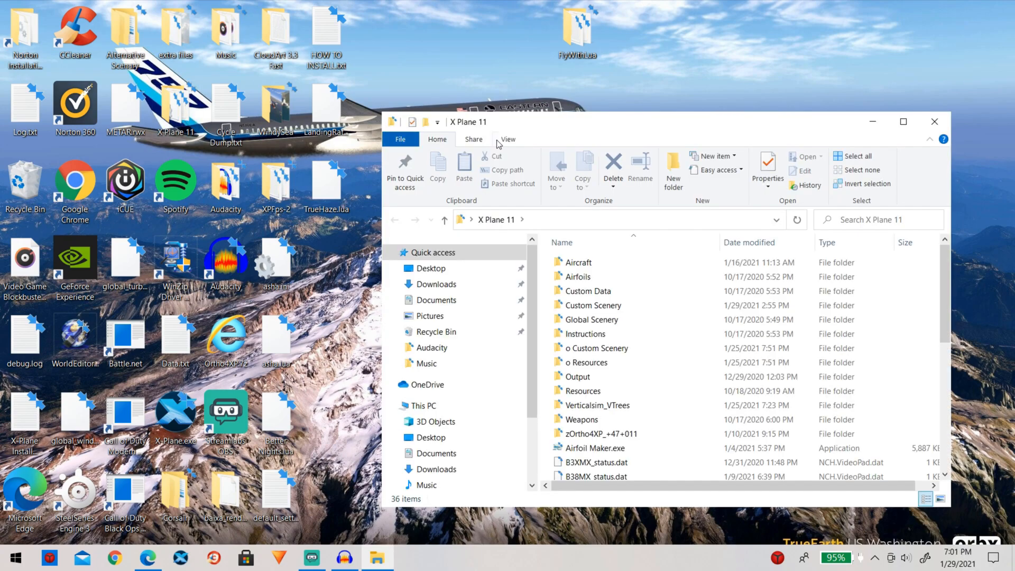
pyautogui.click(594, 348)
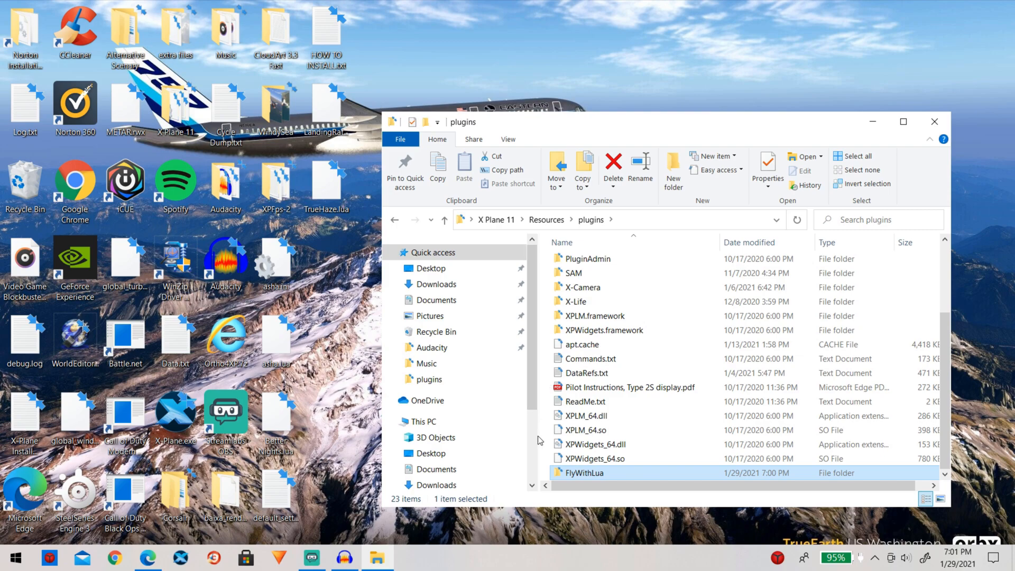
pyautogui.doubleClick(584, 473)
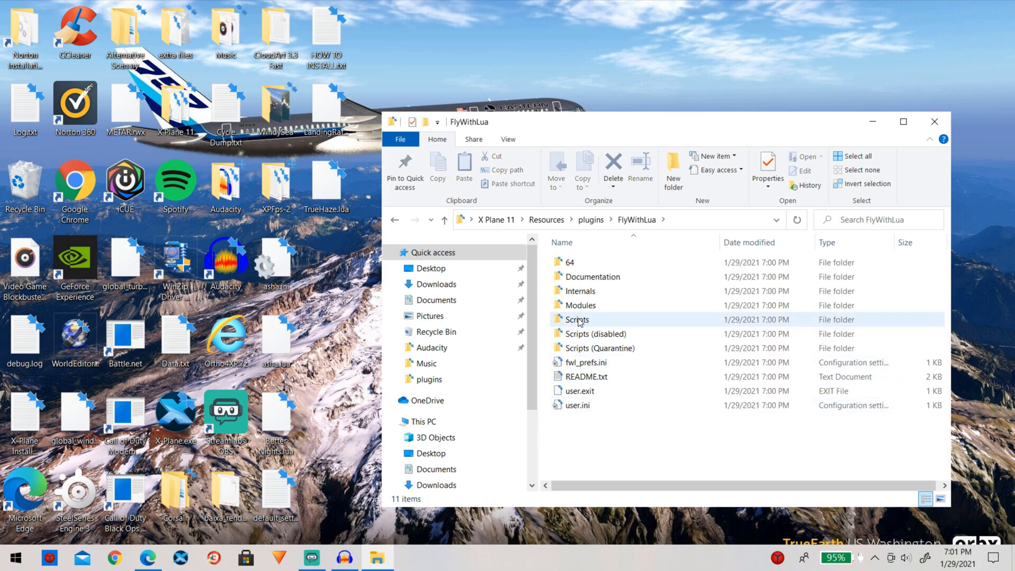
pyautogui.doubleClick(576, 320)
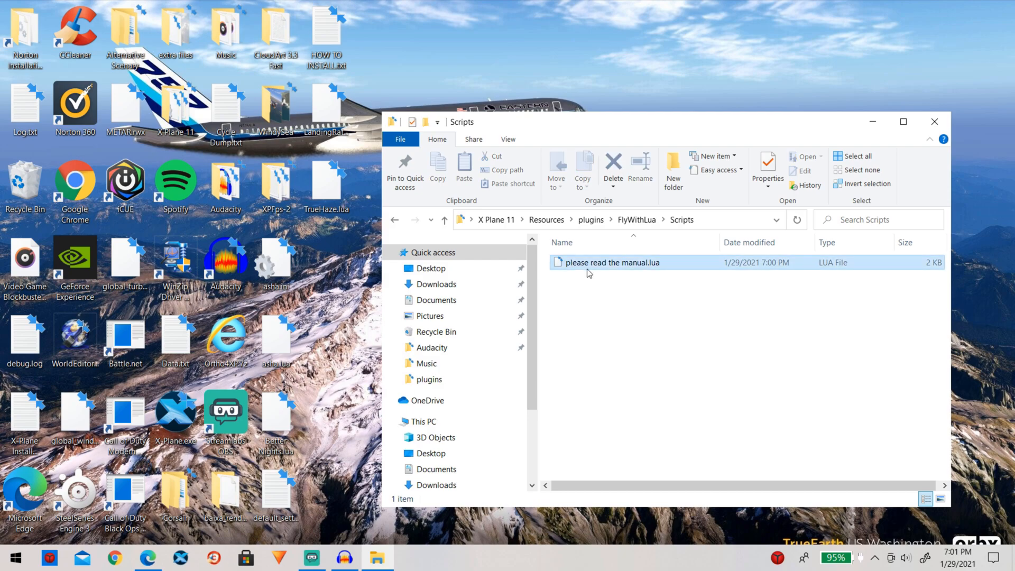
# - Delete please read the manual.lua from the FlyWithLua Scripts folder, confirming the prompt
pyautogui.click(613, 170)
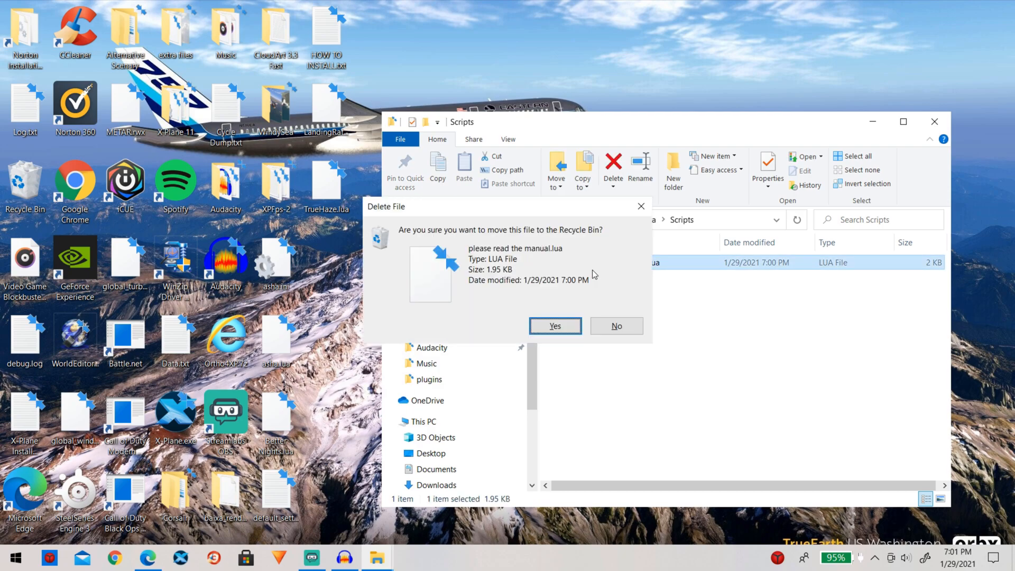
pyautogui.click(554, 326)
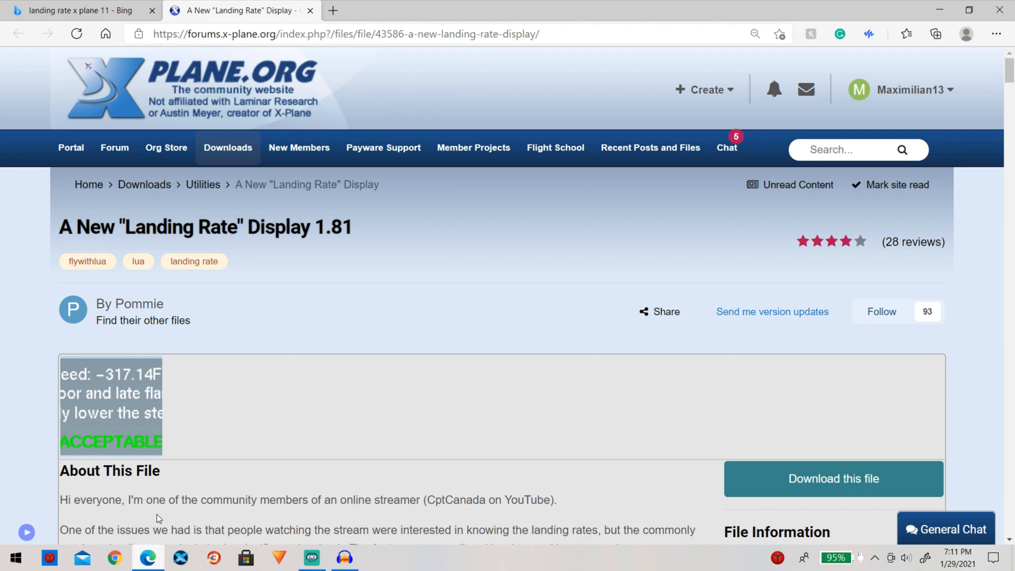
pyautogui.moveTo(340, 492)
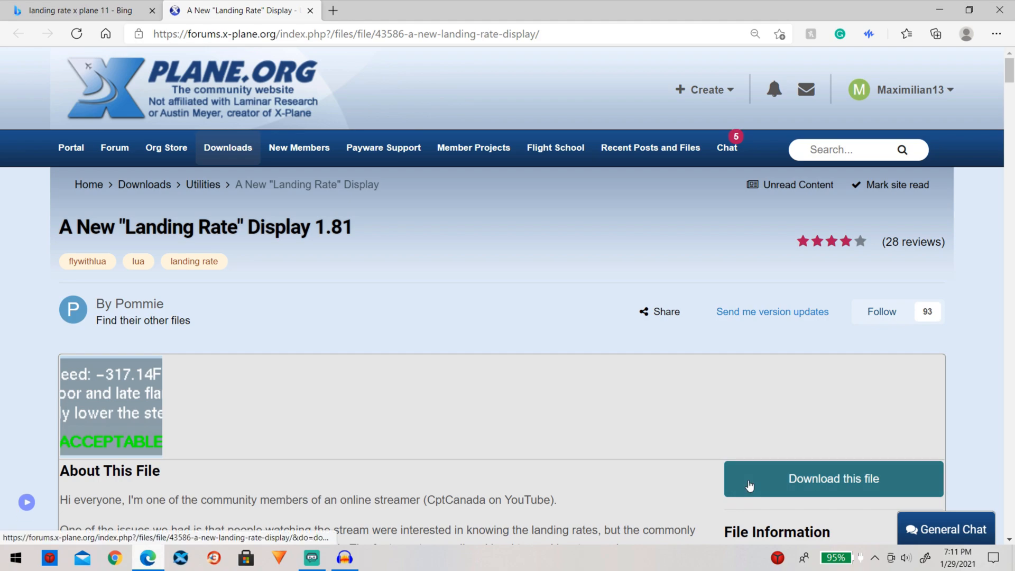
# - Download the A New "Landing Rate" Display 1.81 file from its X-Plane.org page
pyautogui.click(833, 478)
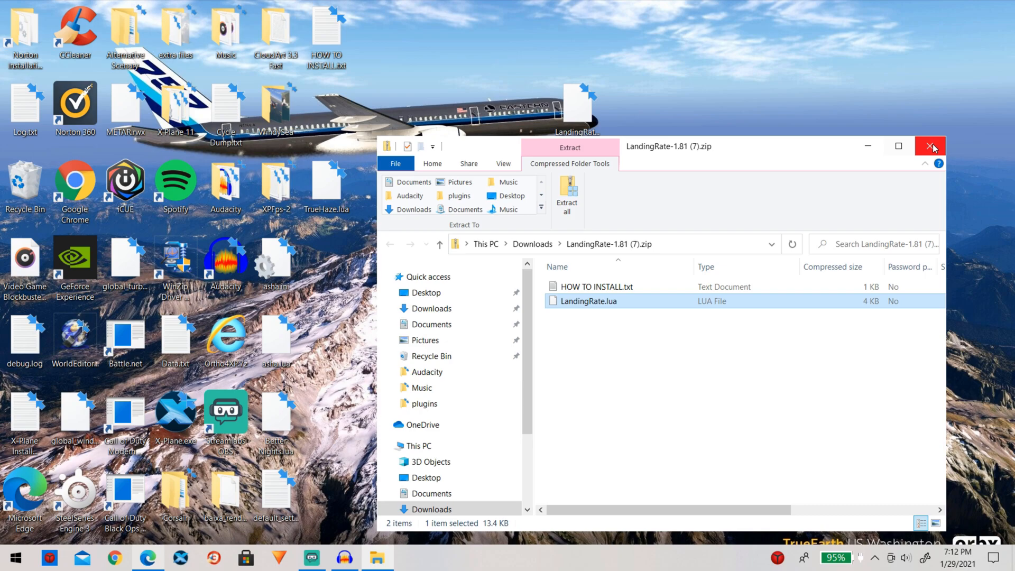
# - With LandingRate.lua on the desktop, close the LandingRate-1.81 zip window
pyautogui.click(931, 146)
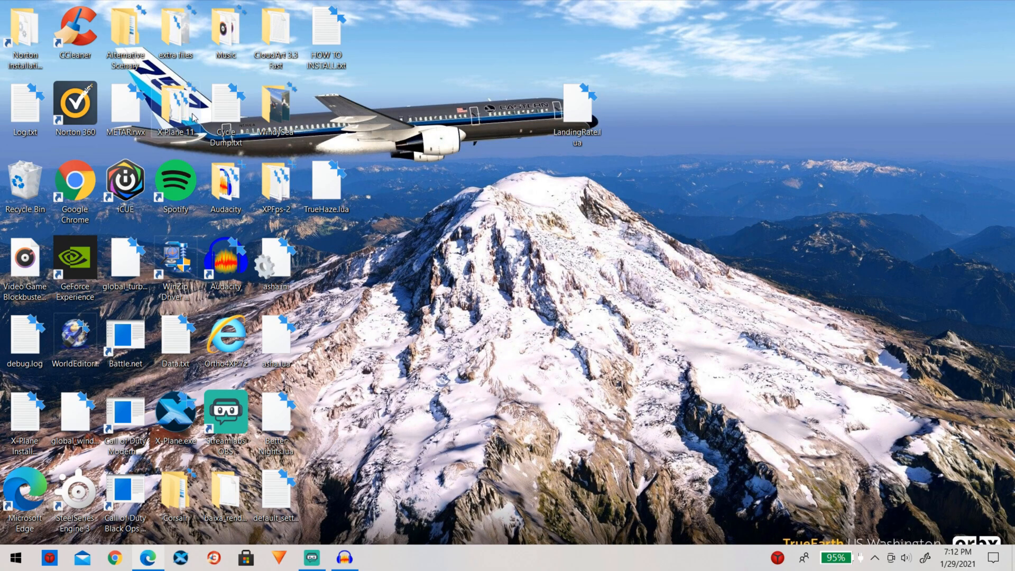
# - Navigate X Plane 11 > Resources > plugins > FlyWithLua into the Scripts folder
pyautogui.doubleClick(176, 107)
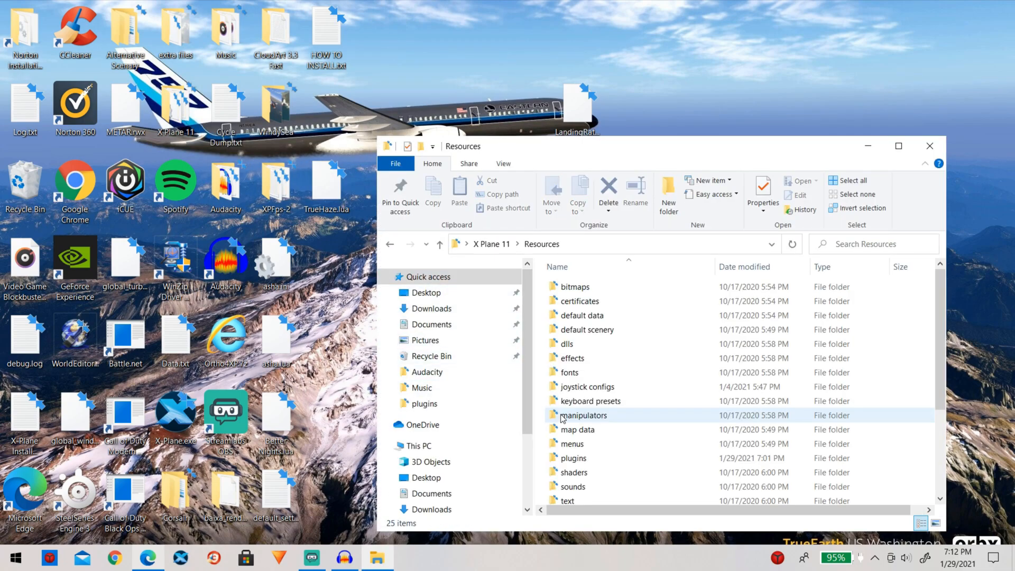
pyautogui.doubleClick(573, 458)
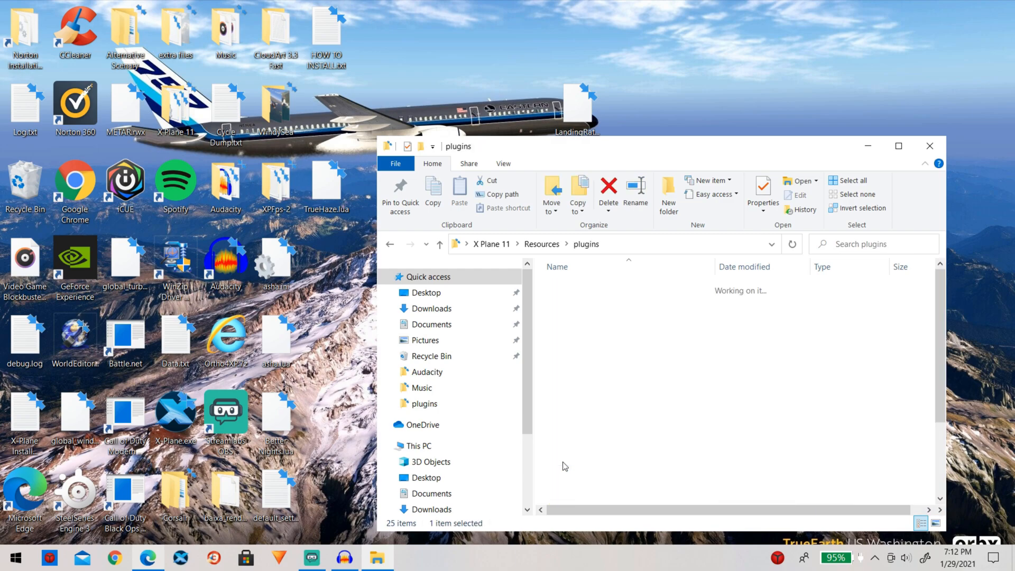
pyautogui.click(578, 344)
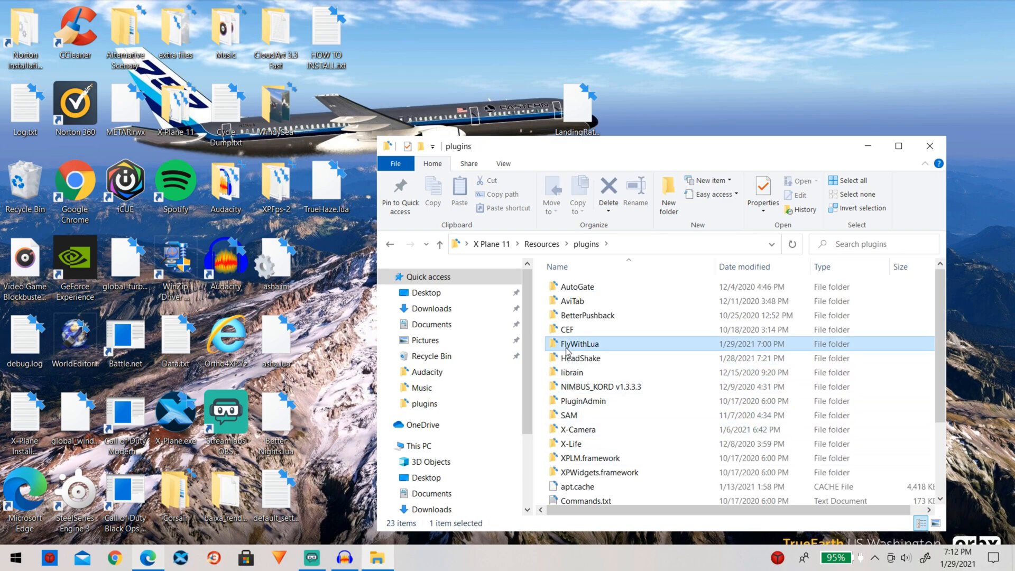
pyautogui.doubleClick(579, 344)
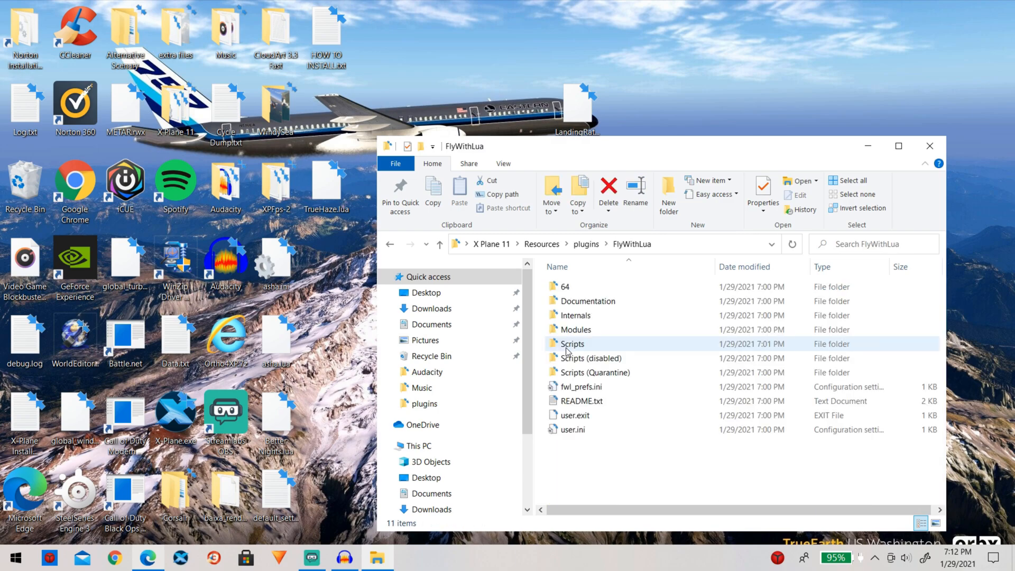
pyautogui.doubleClick(572, 344)
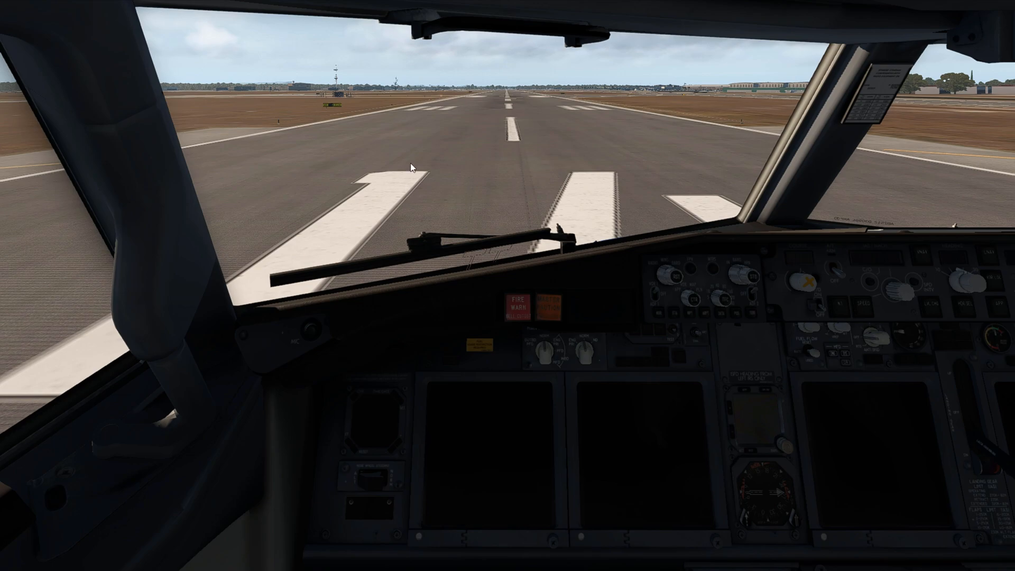
pyautogui.moveTo(391, 105)
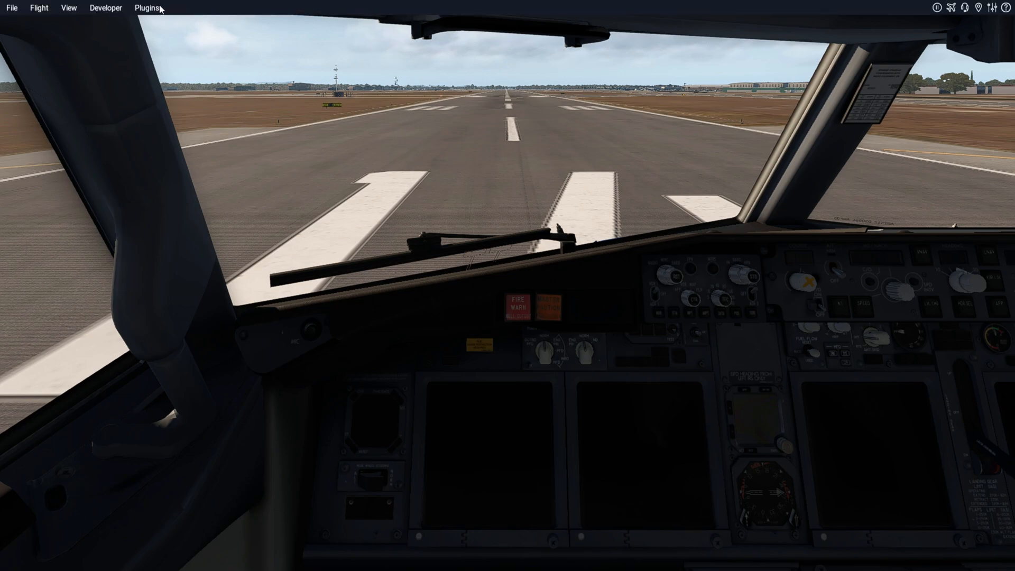
# - Reload all Lua script files via Plugins > FlyWithLua so the Landing Rate banner appears
pyautogui.click(146, 8)
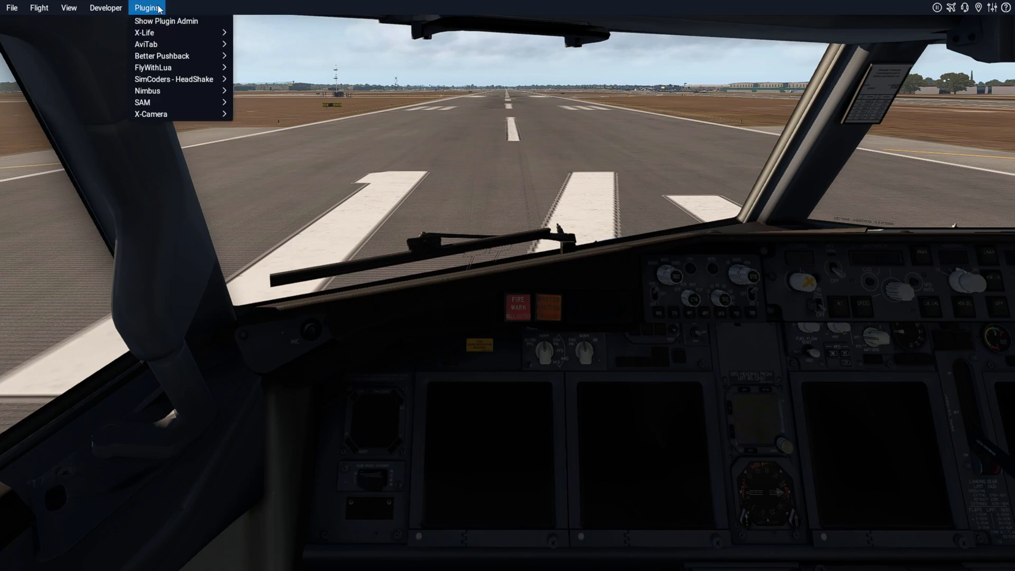
pyautogui.moveTo(152, 67)
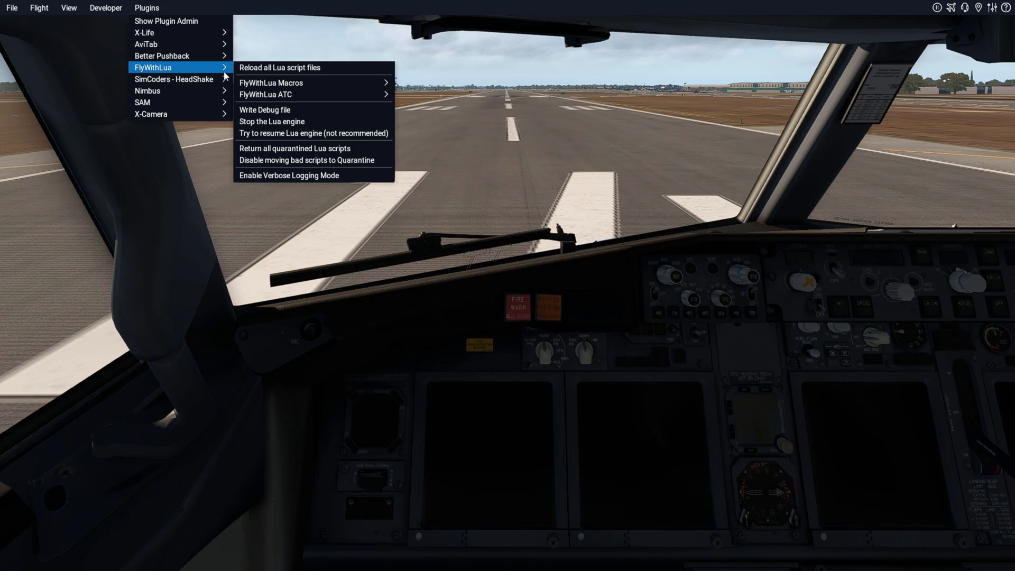
pyautogui.moveTo(278, 68)
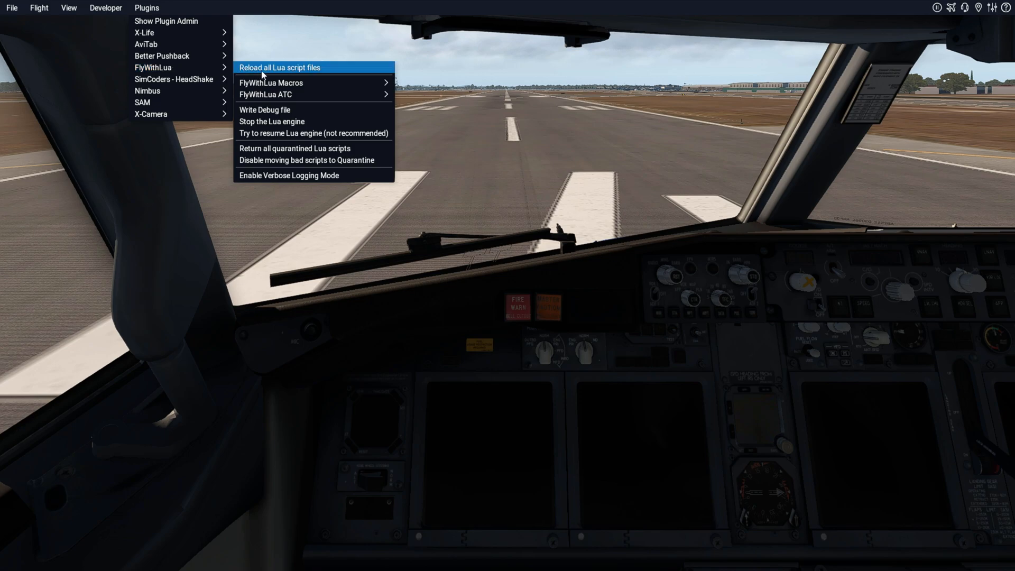
pyautogui.click(278, 68)
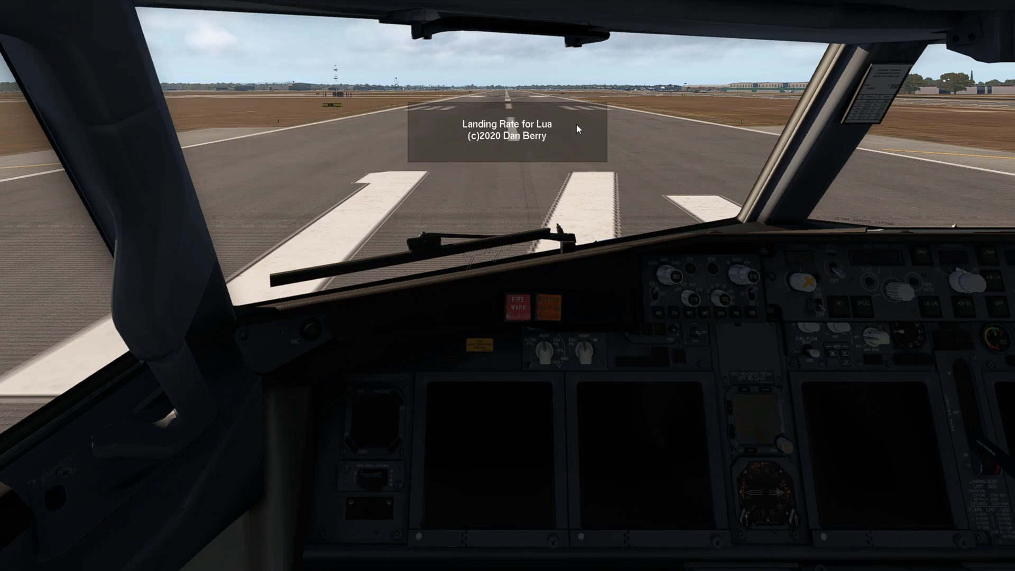
pyautogui.moveTo(495, 155)
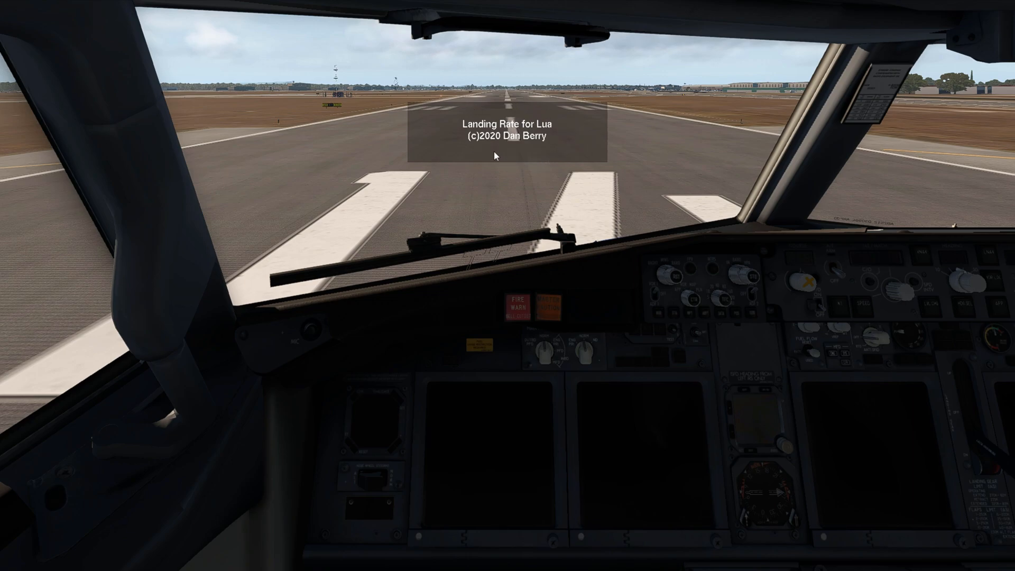